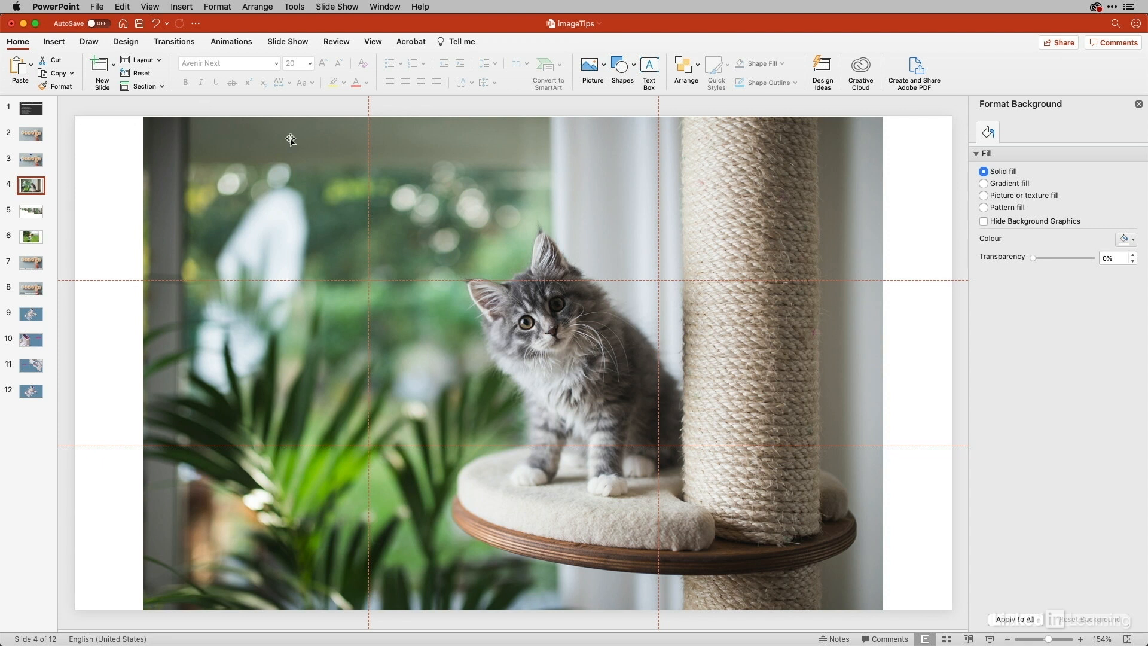
Select the kitten photo on slide 4 and view its 64% scale, aspect-locked size settings
left_click(685, 254)
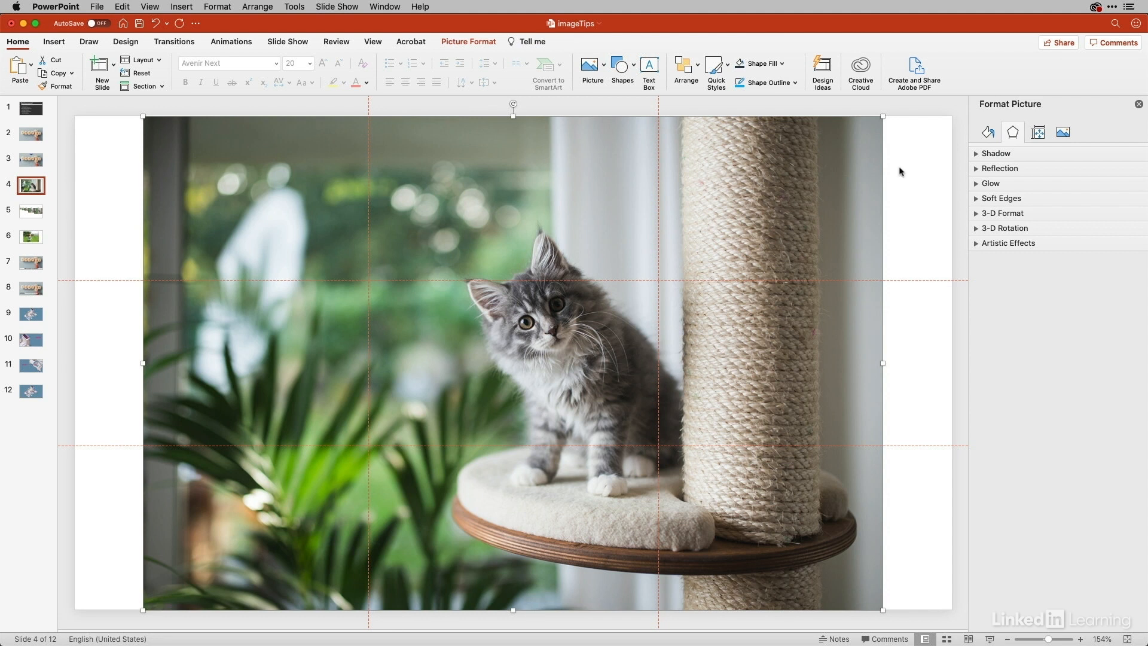
left_click(1037, 132)
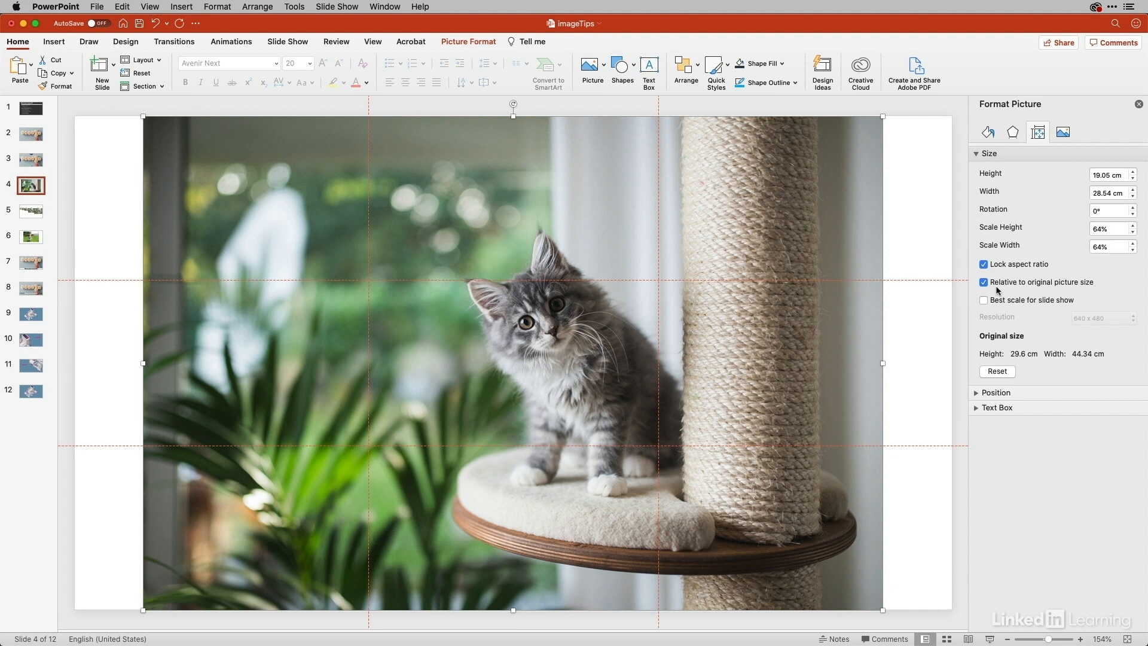
mouse_move(1087, 286)
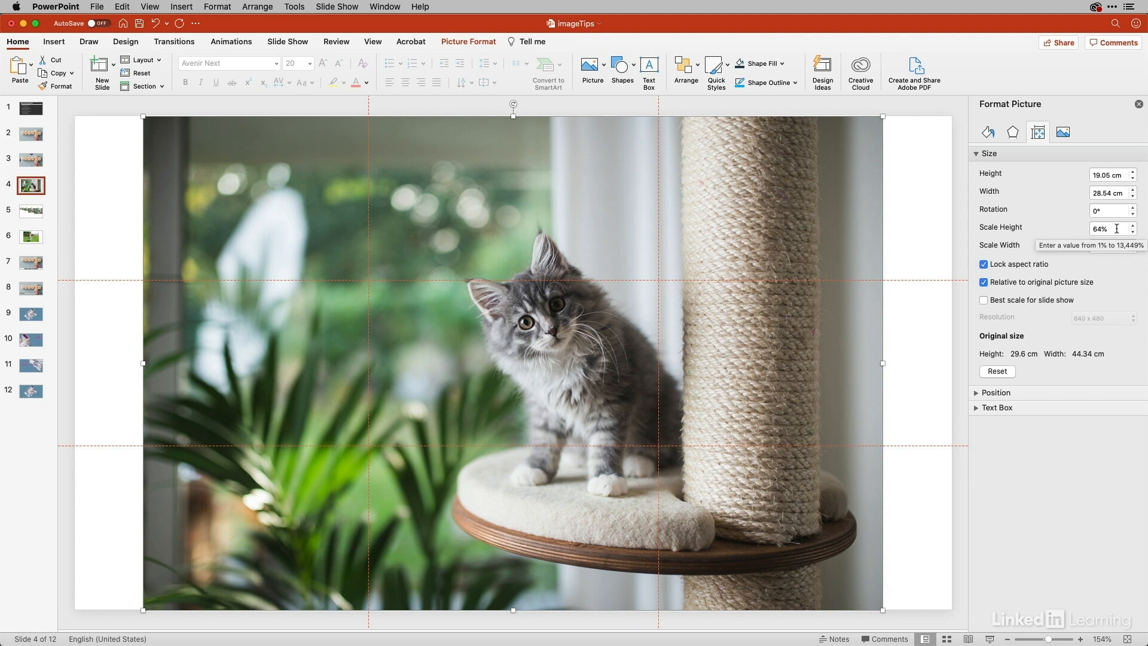
mouse_move(665, 241)
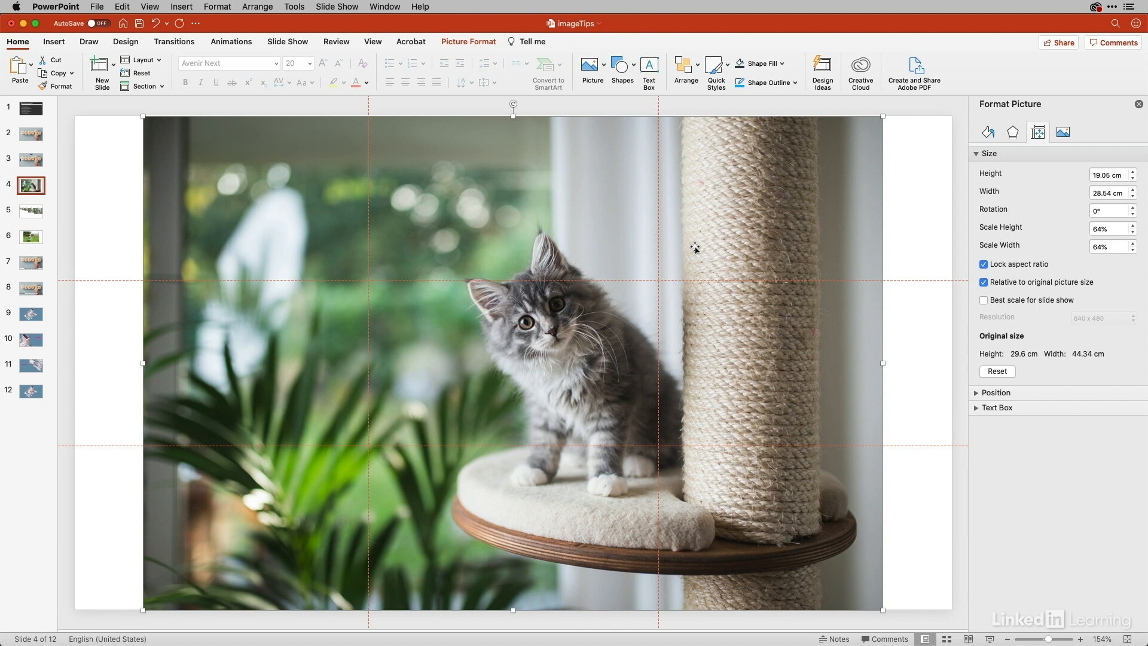
mouse_move(193, 240)
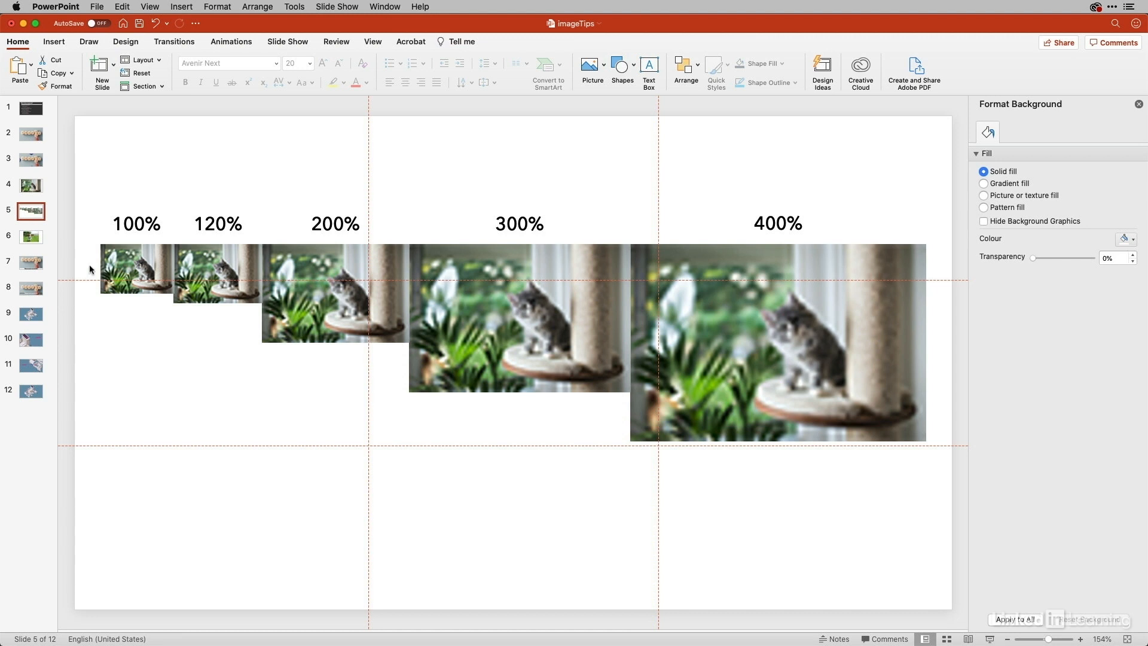
mouse_move(144, 308)
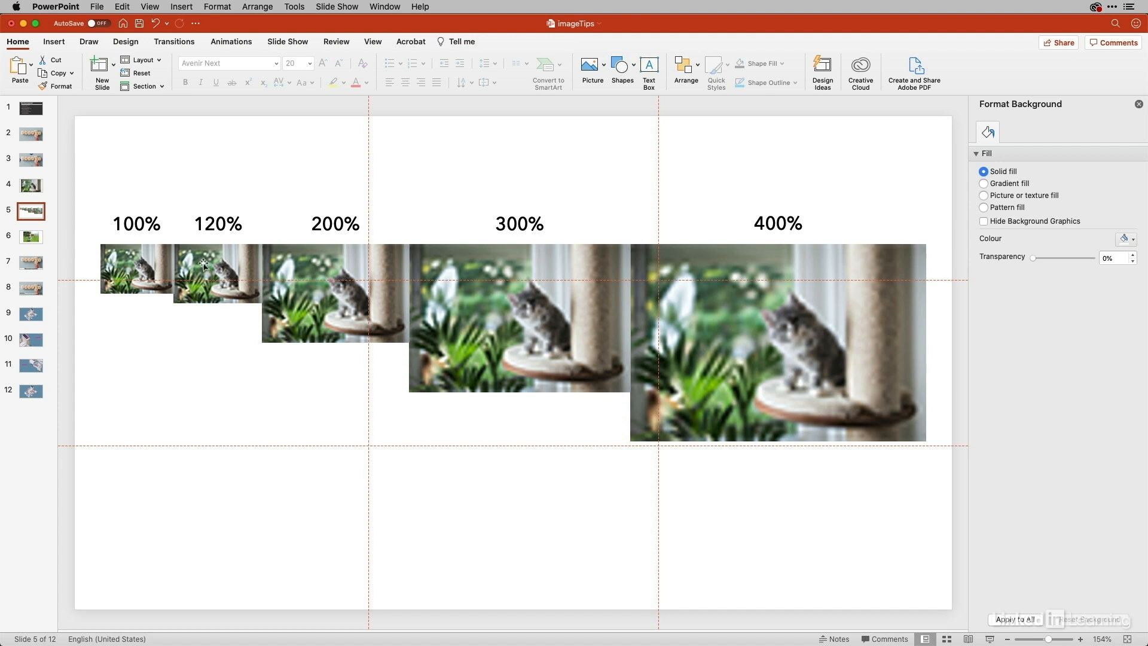
mouse_move(333, 315)
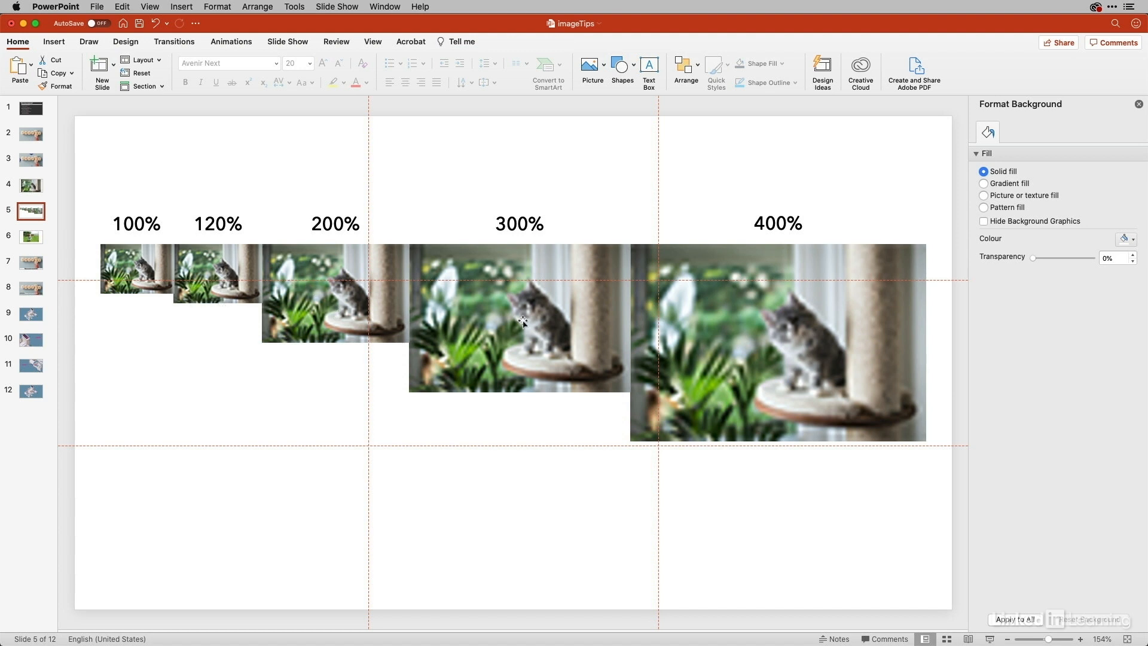
mouse_move(787, 343)
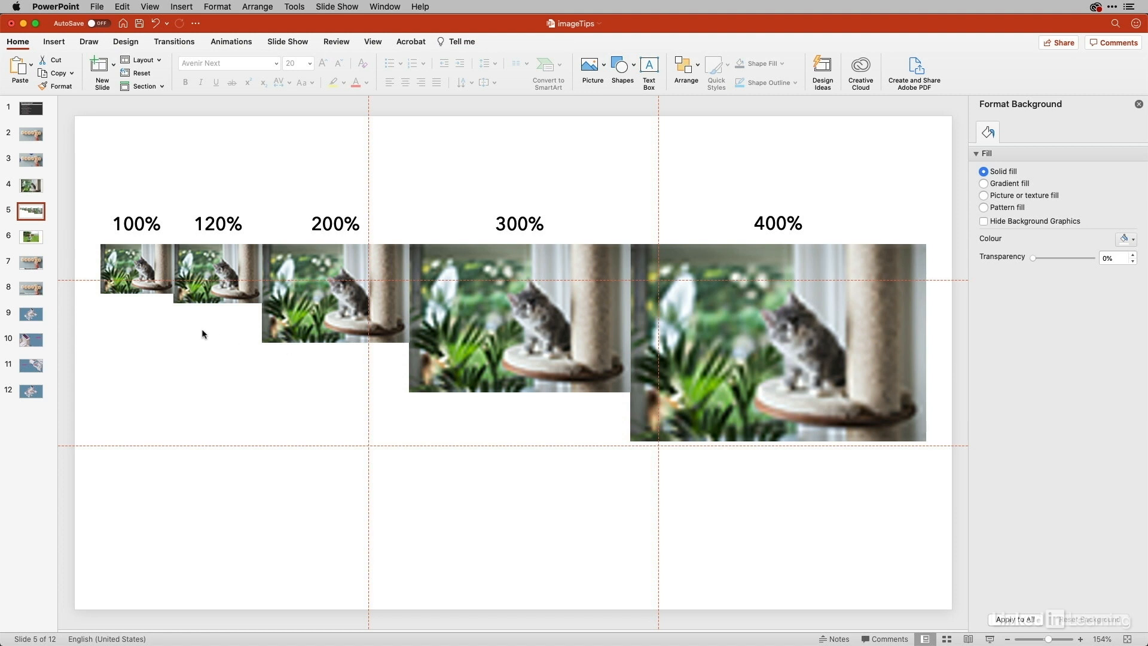
mouse_move(42, 249)
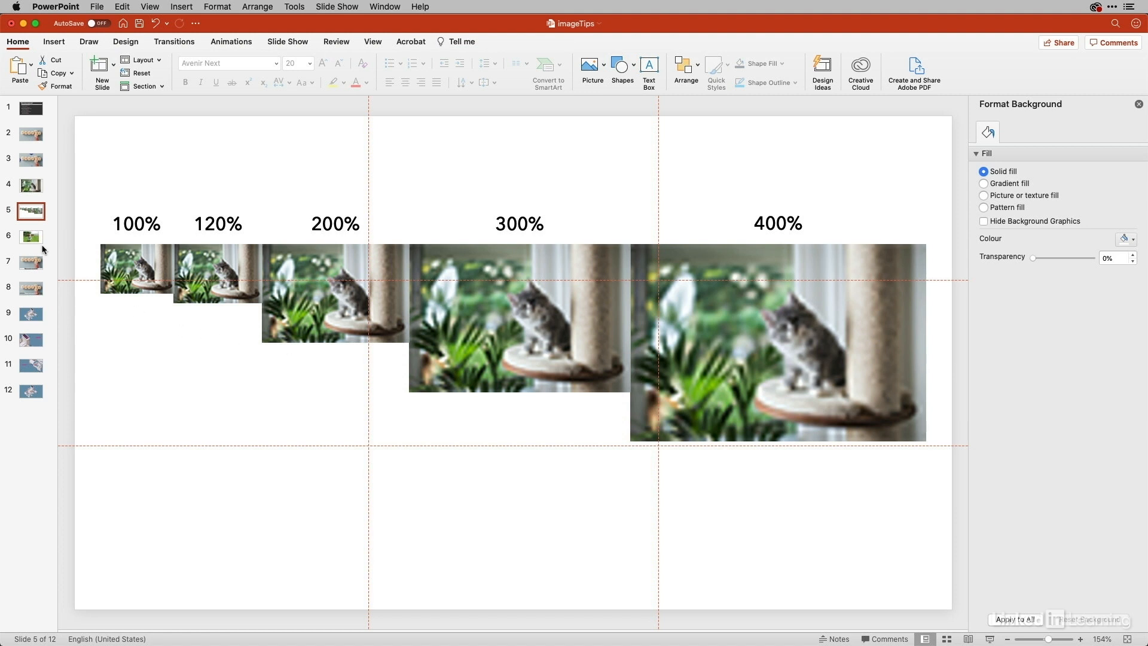
Switch to slide 6, showing the running puppy photo
left_click(30, 237)
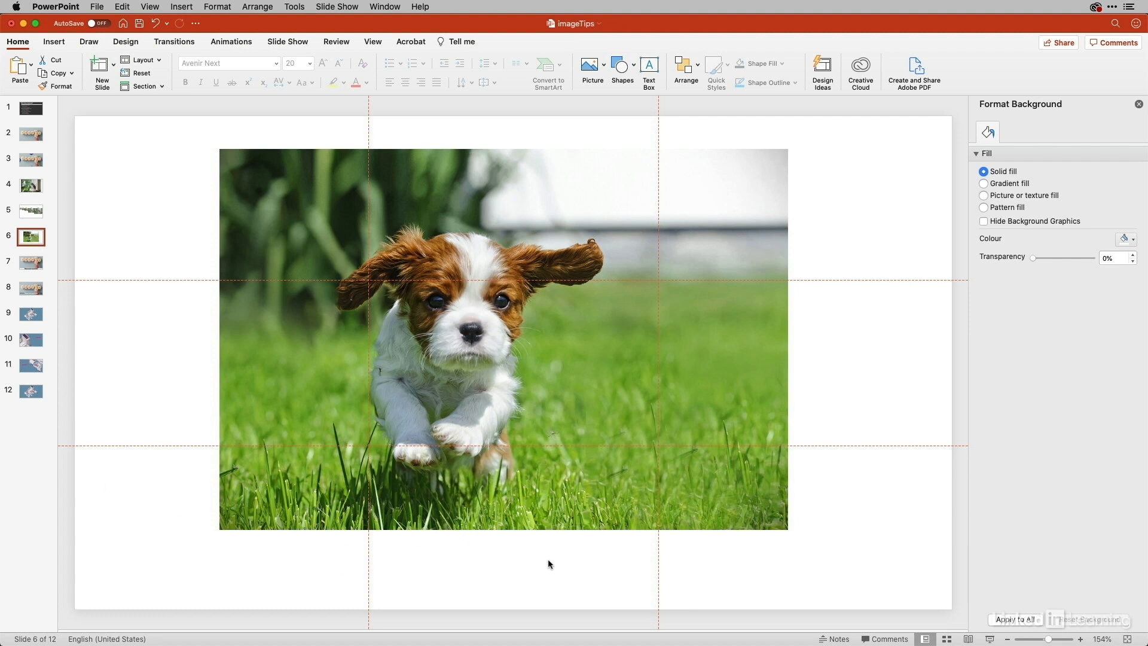
mouse_move(560, 555)
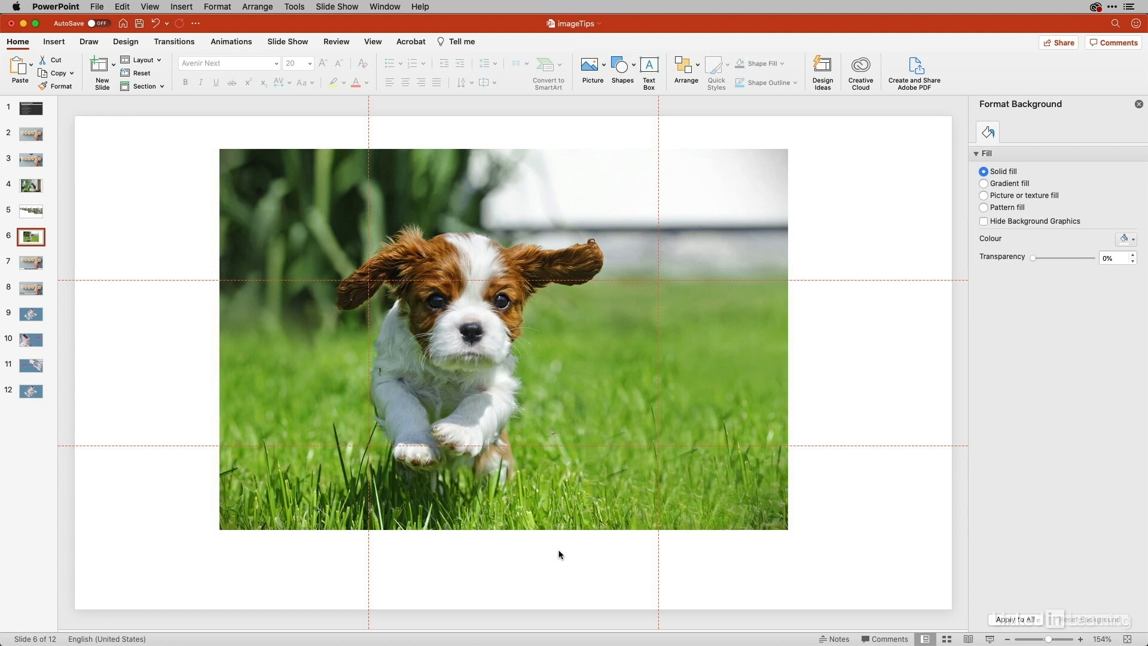
mouse_move(309, 378)
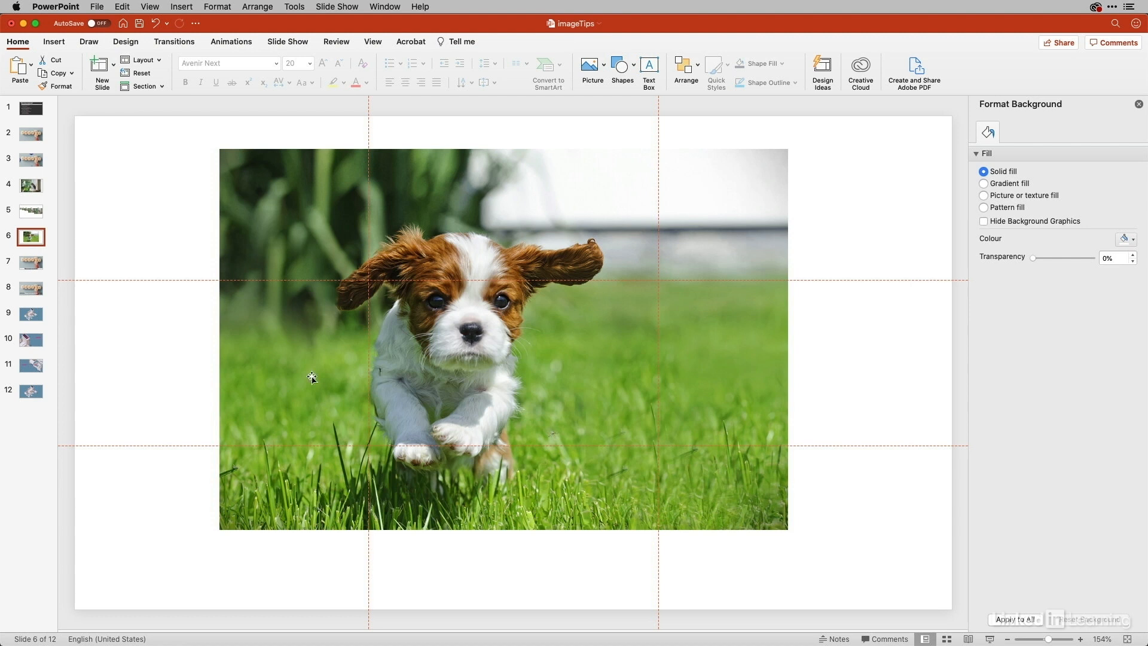
Switch to slide 7 with the 'Change creates opportunities!' letter blocks photo
left_click(31, 262)
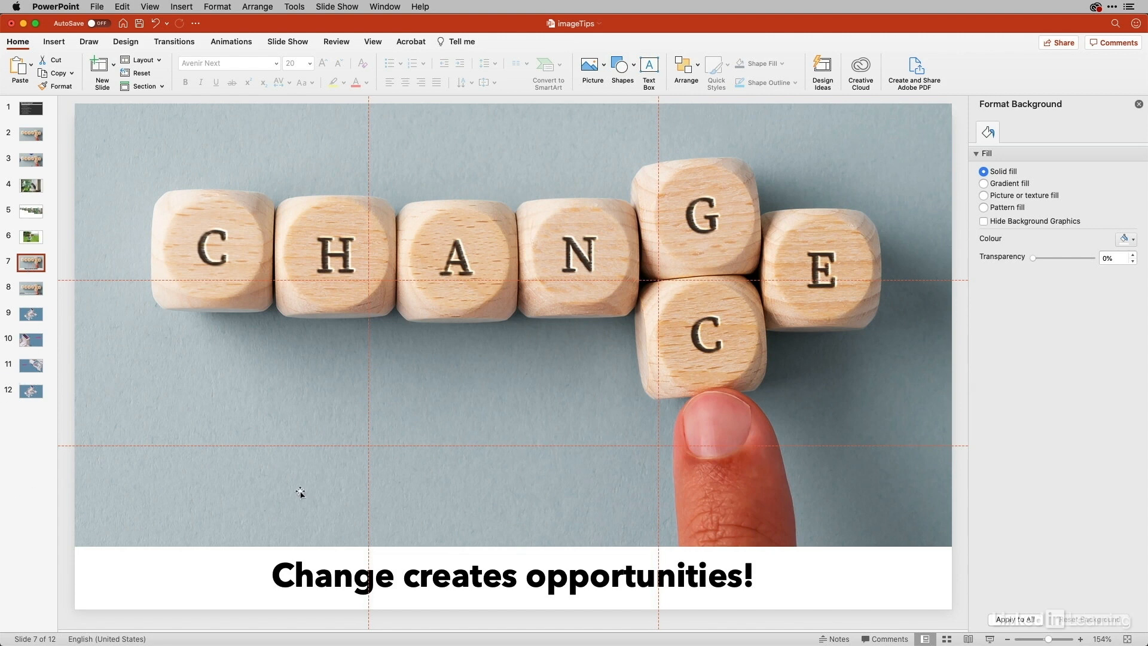
mouse_move(548, 476)
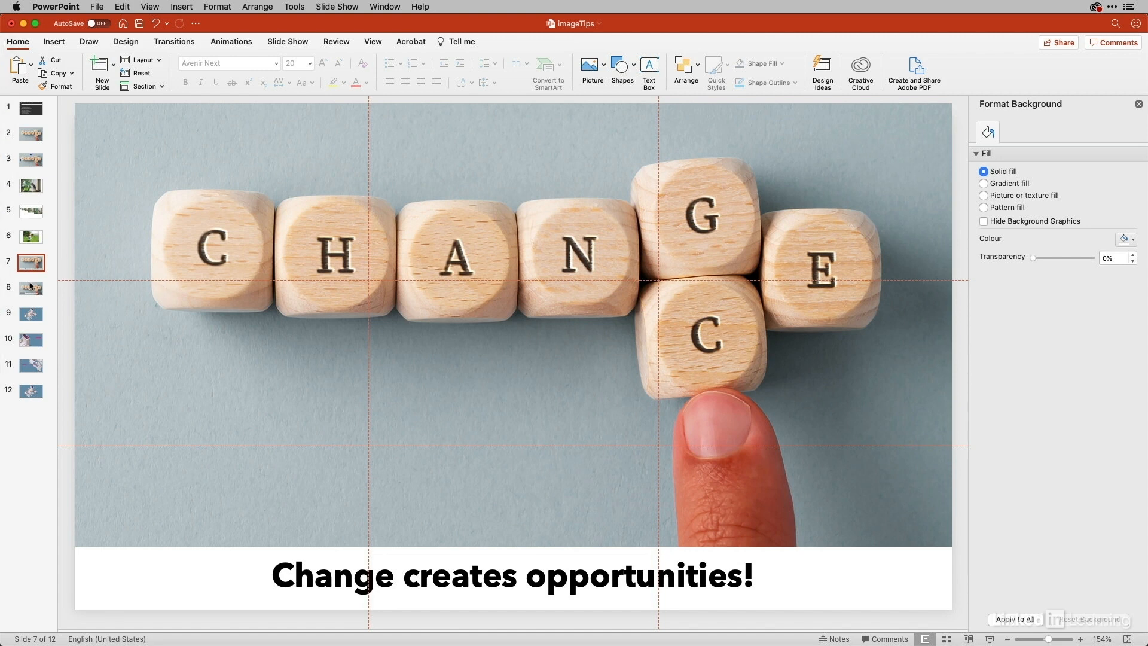
Switch to slide 8, where the caption sits on a transparent grey bar
left_click(30, 286)
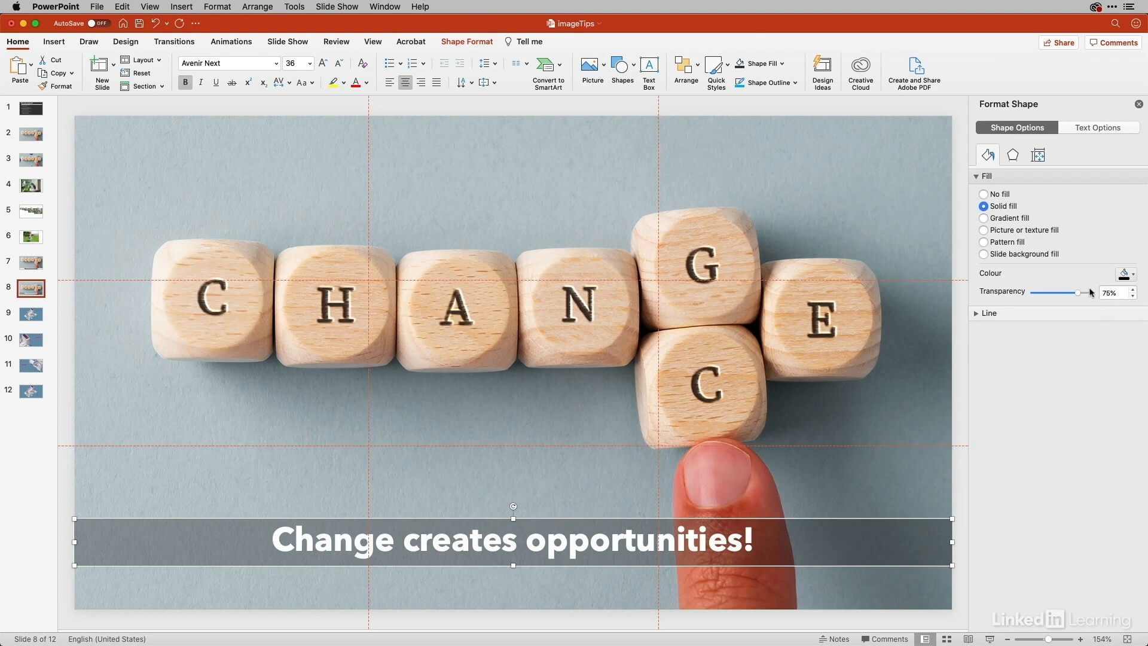
mouse_move(1106, 409)
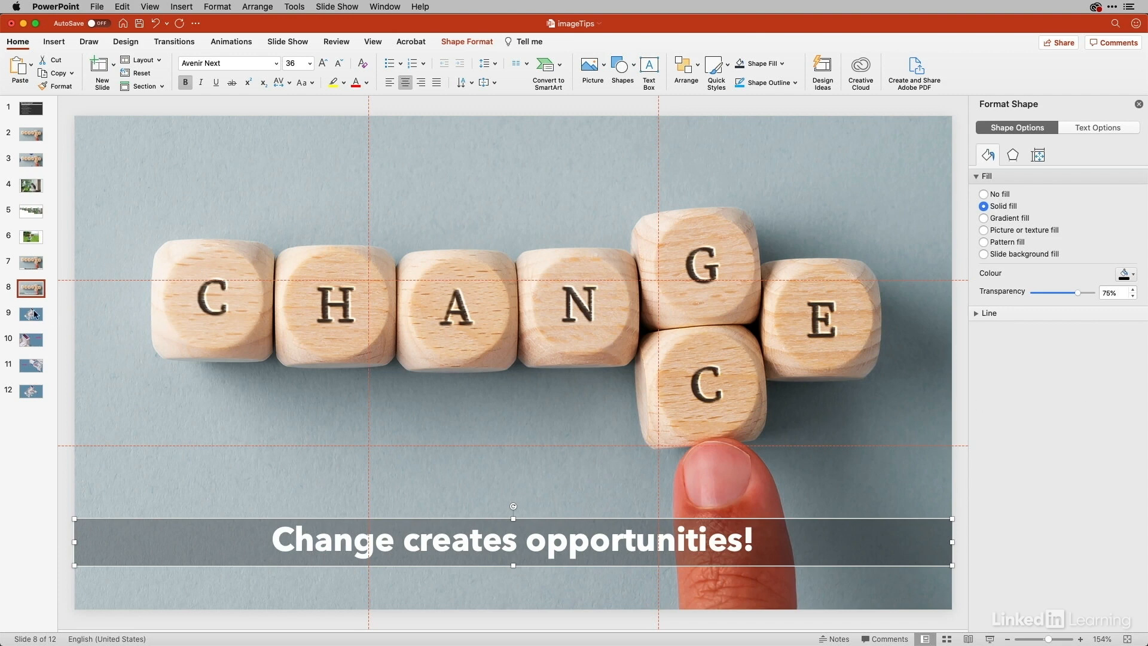
Move through slides 9 and 11 to slide 12 with the house illustration
left_click(31, 313)
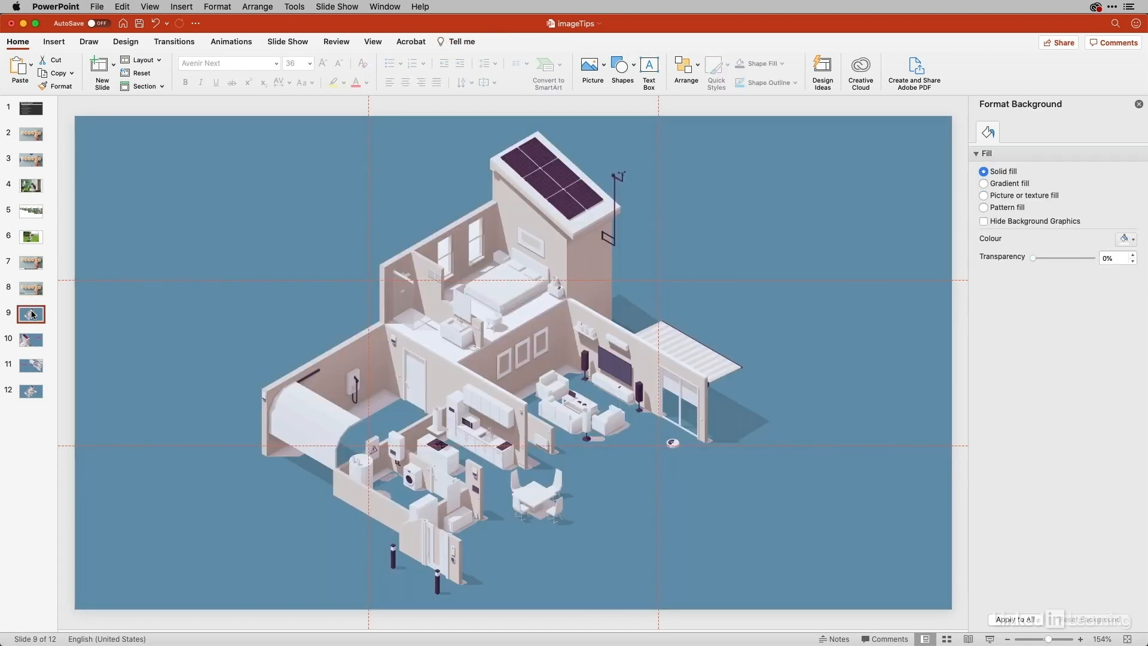
mouse_move(34, 335)
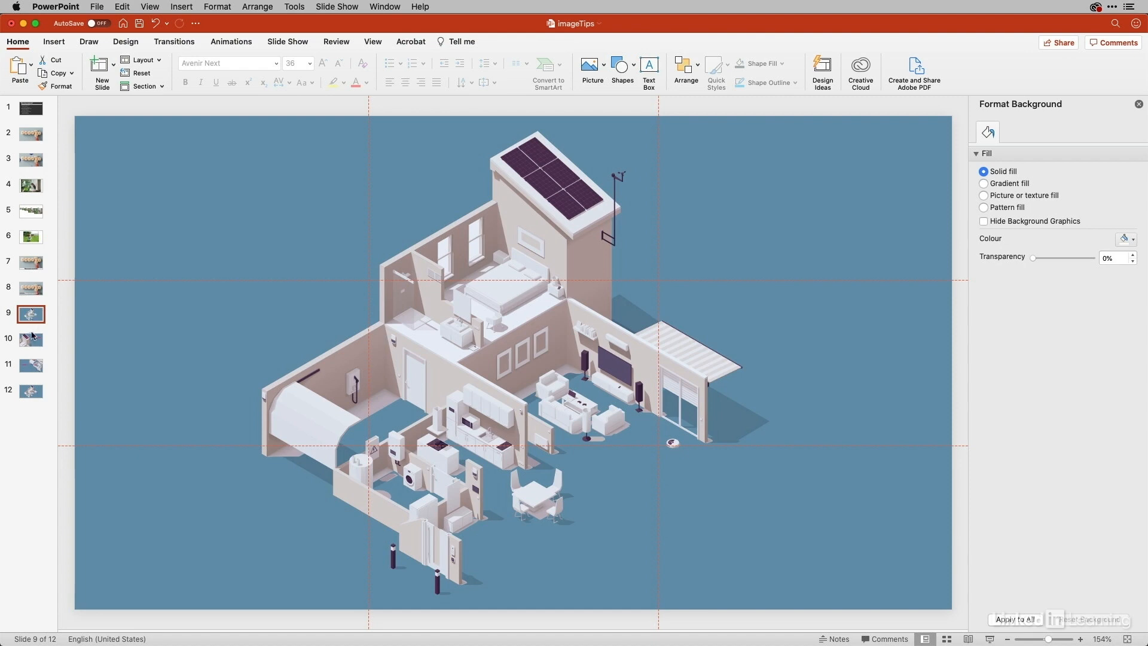
left_click(31, 365)
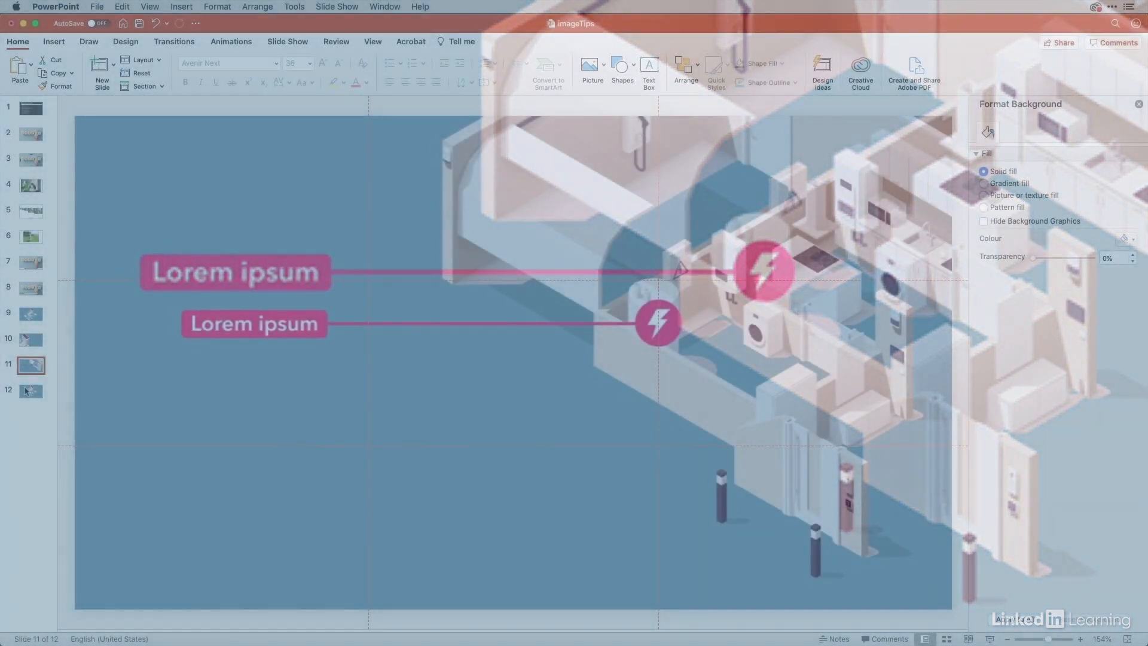
left_click(30, 390)
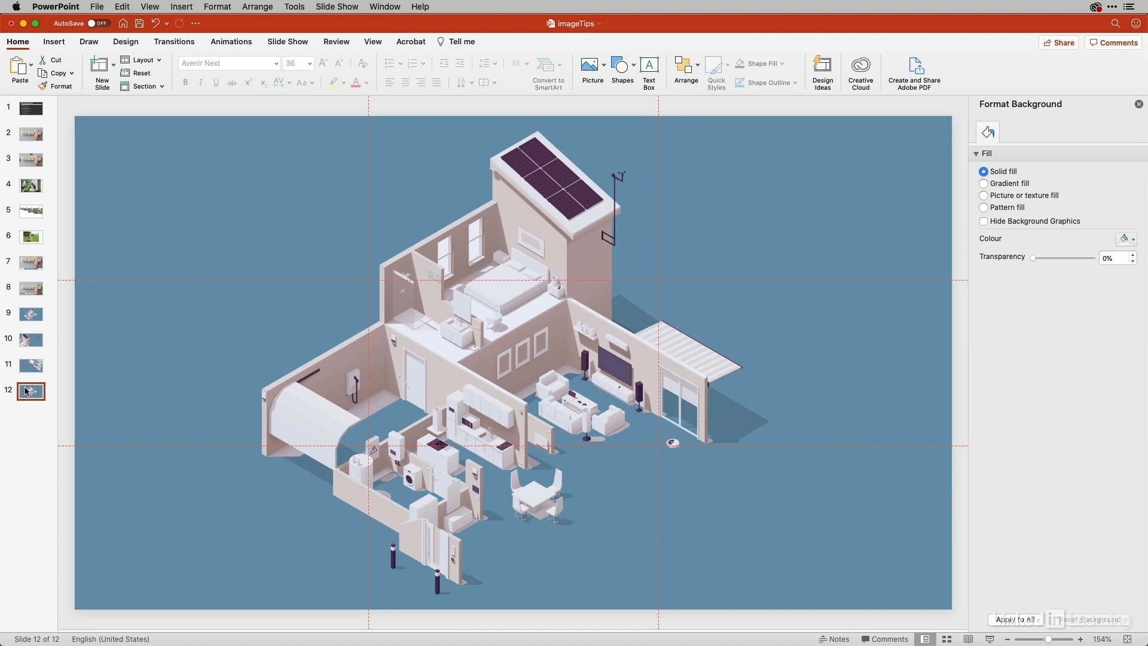
Set the house illustration's brightness to about −42% in Picture Corrections
left_click(494, 296)
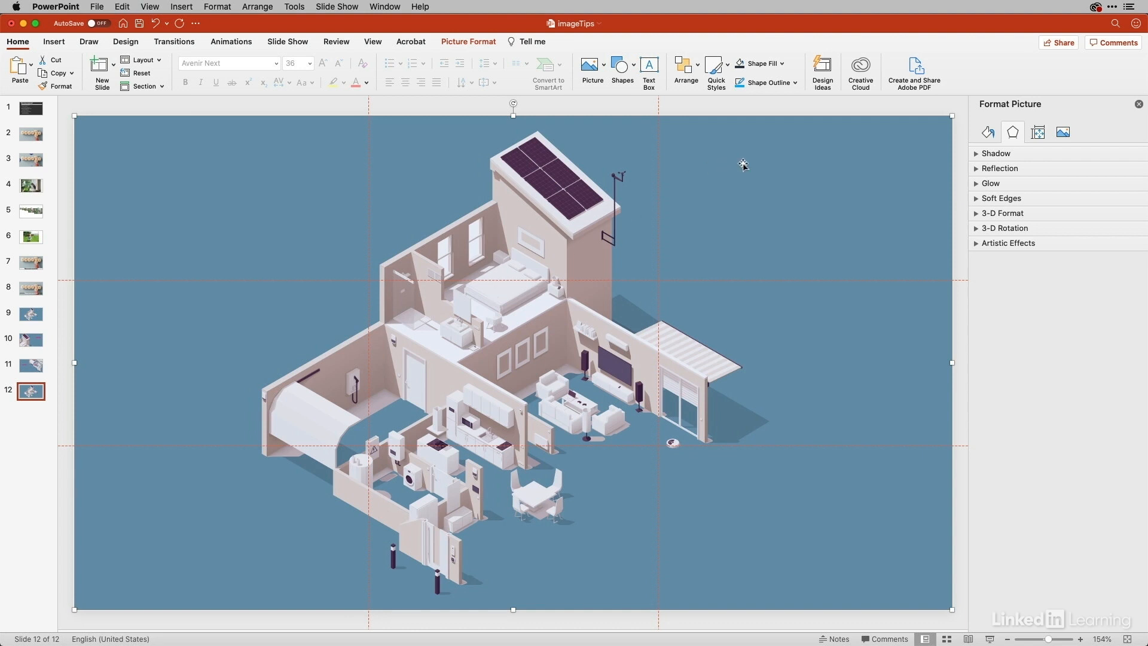
mouse_move(825, 171)
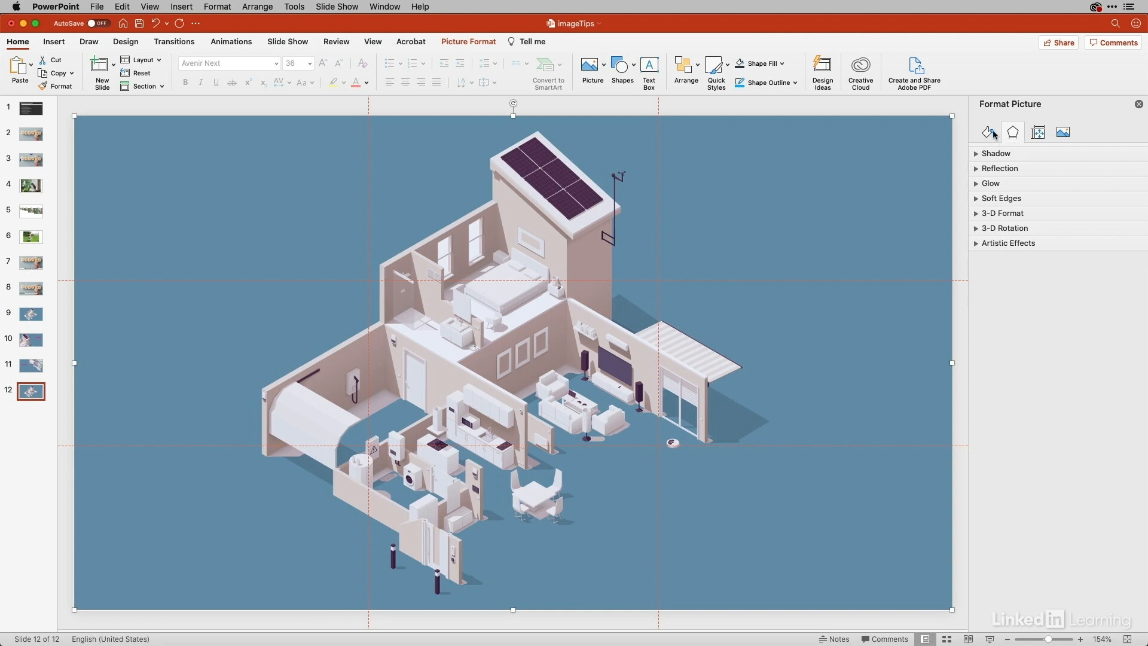
left_click(1062, 131)
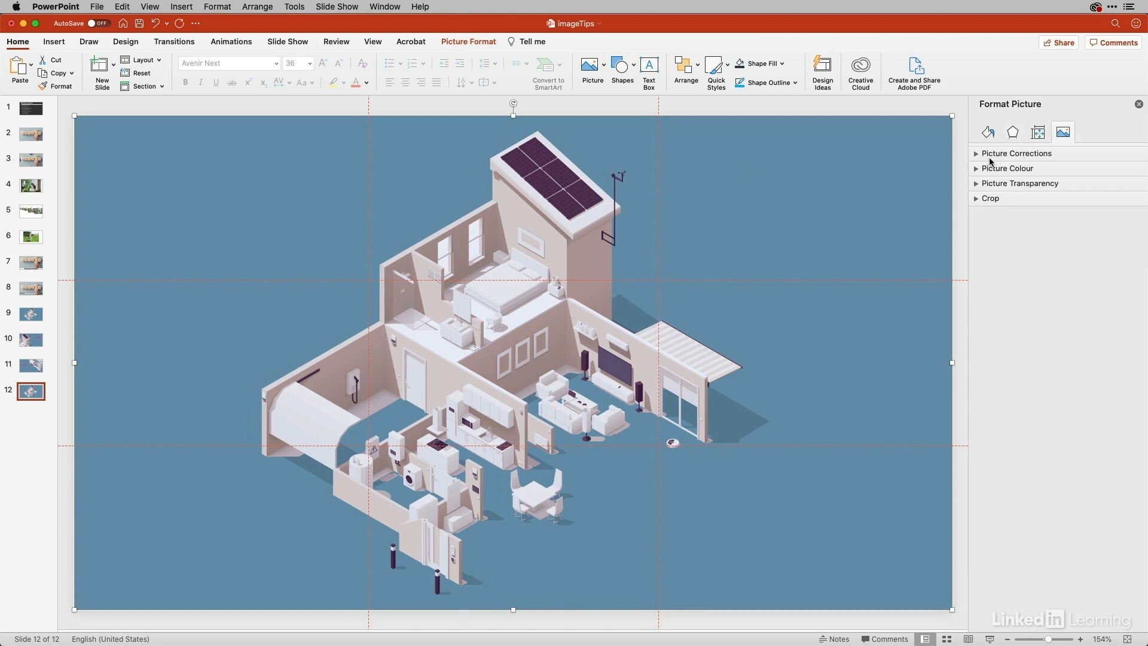
left_click(1017, 153)
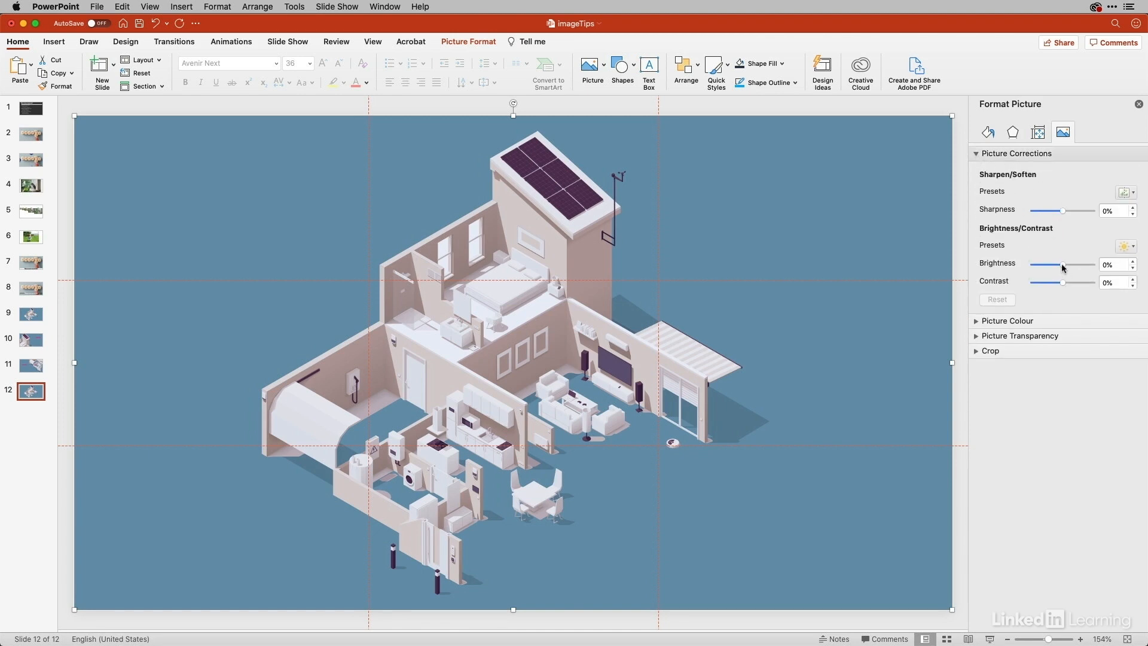
left_click_drag(1062, 265, 1050, 264)
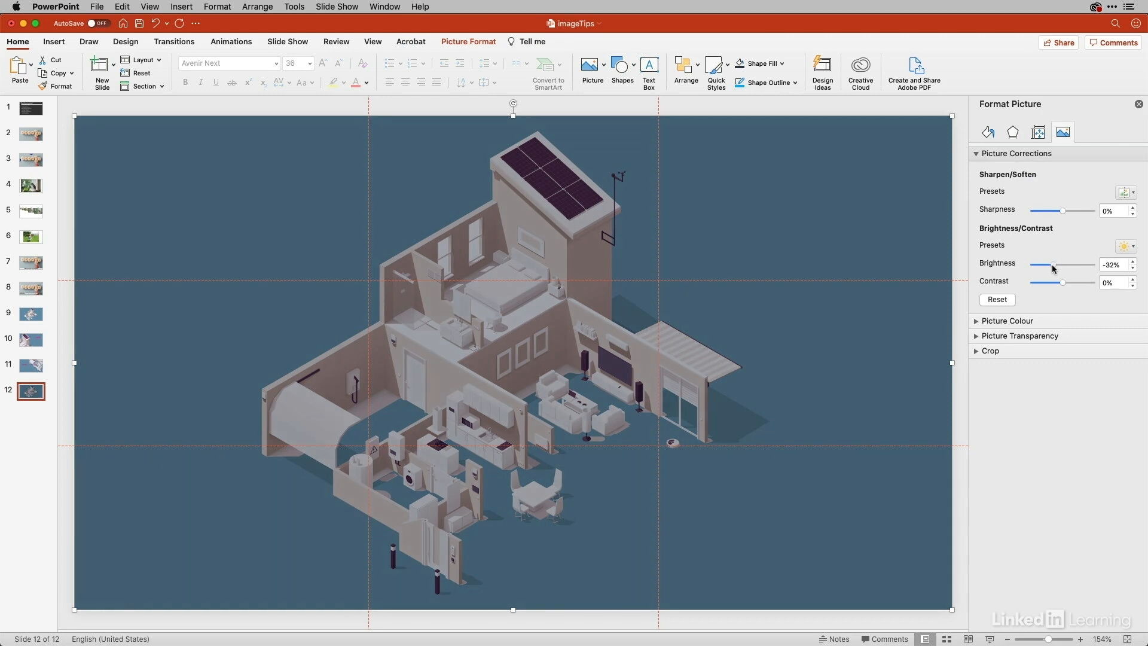
left_click_drag(1053, 267, 1045, 267)
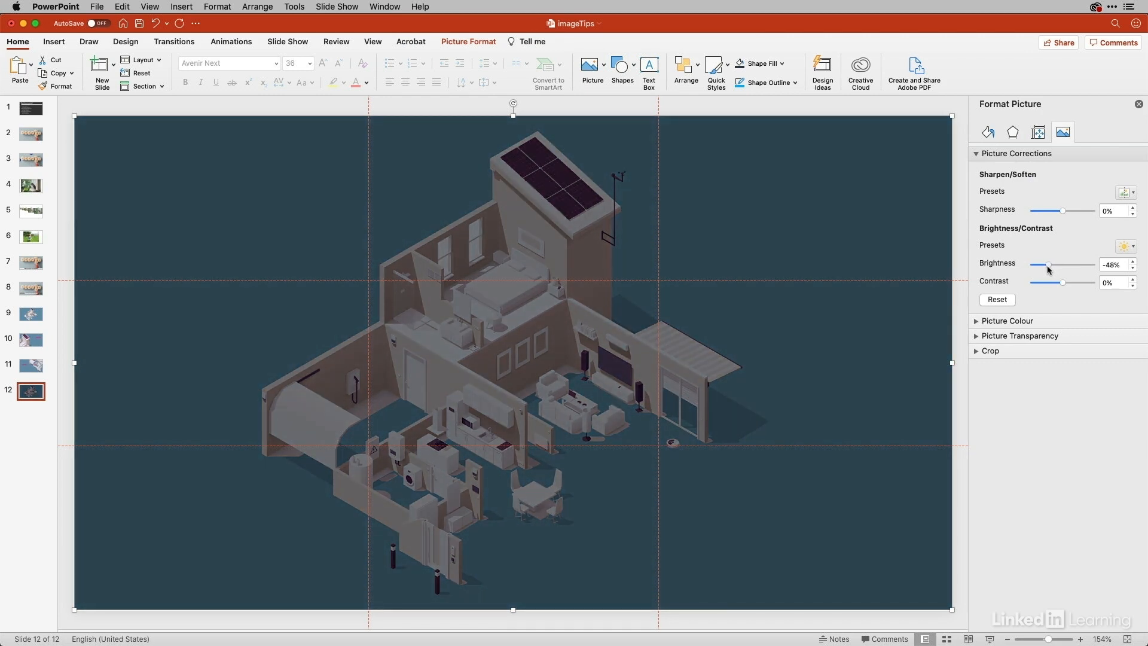
left_click_drag(1047, 265, 1052, 265)
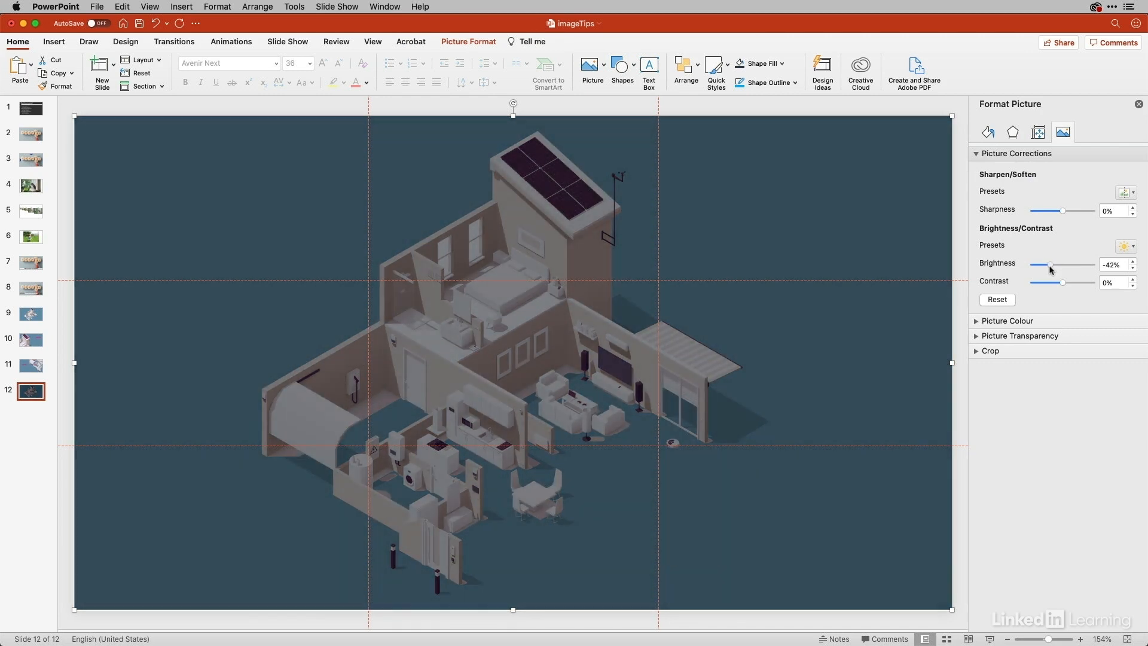
Drag the dimmed illustration's Picture Colour saturation slider lower
left_click(976, 321)
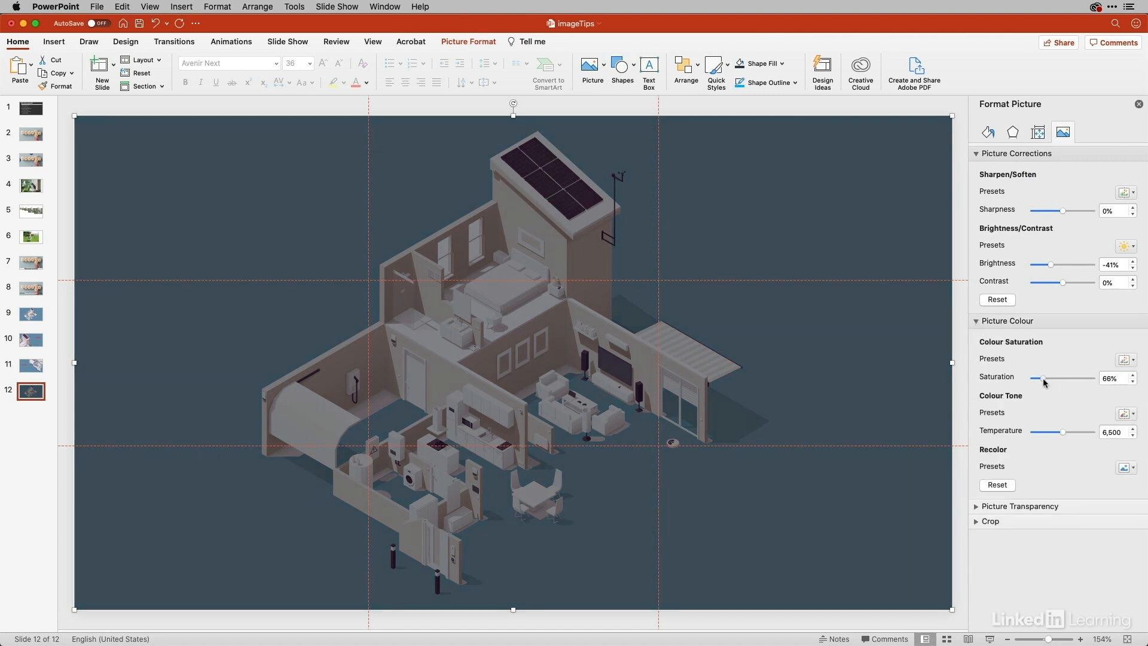
left_click_drag(1044, 378, 1032, 378)
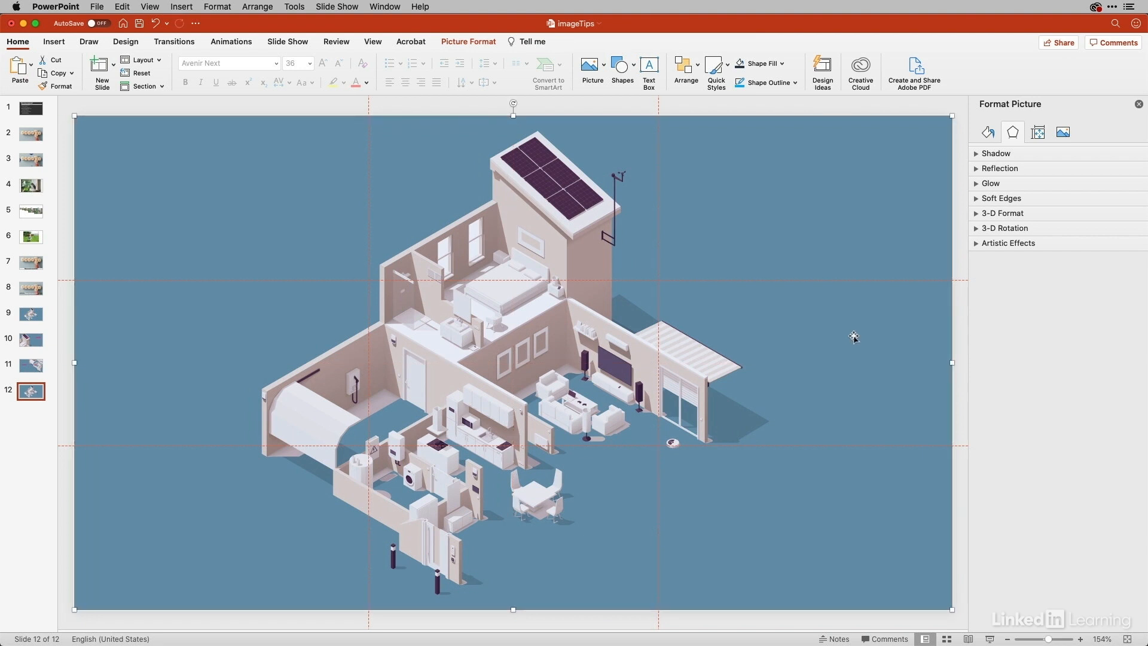
Crop the full-colour copy to a 1:1 square, then to an oval
left_click(467, 41)
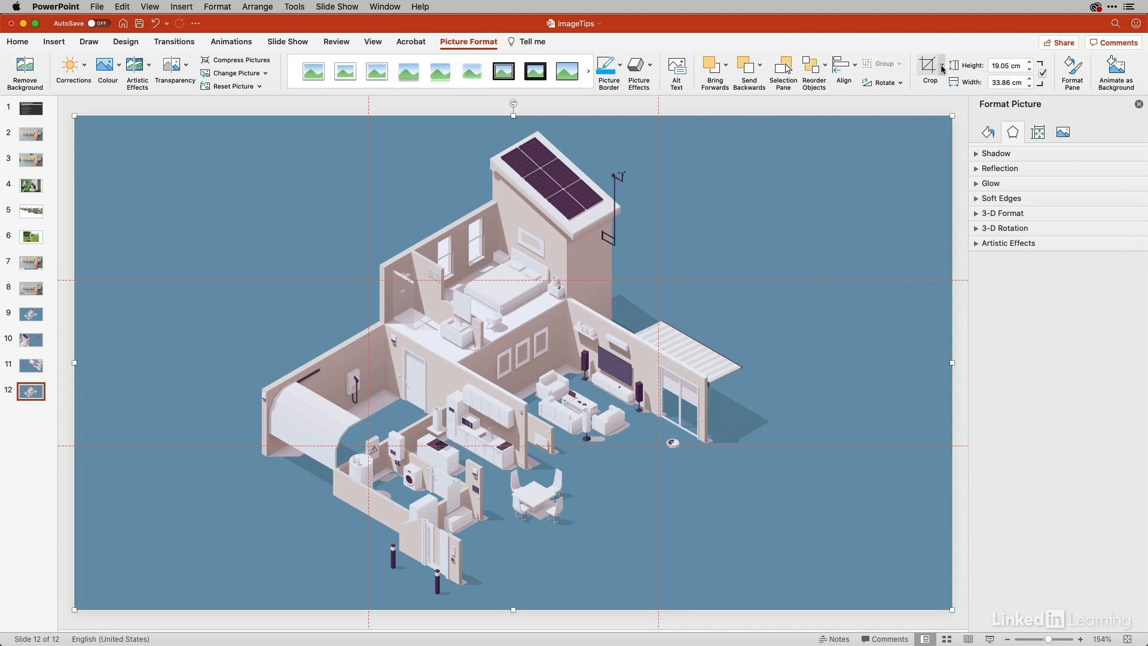
left_click(942, 64)
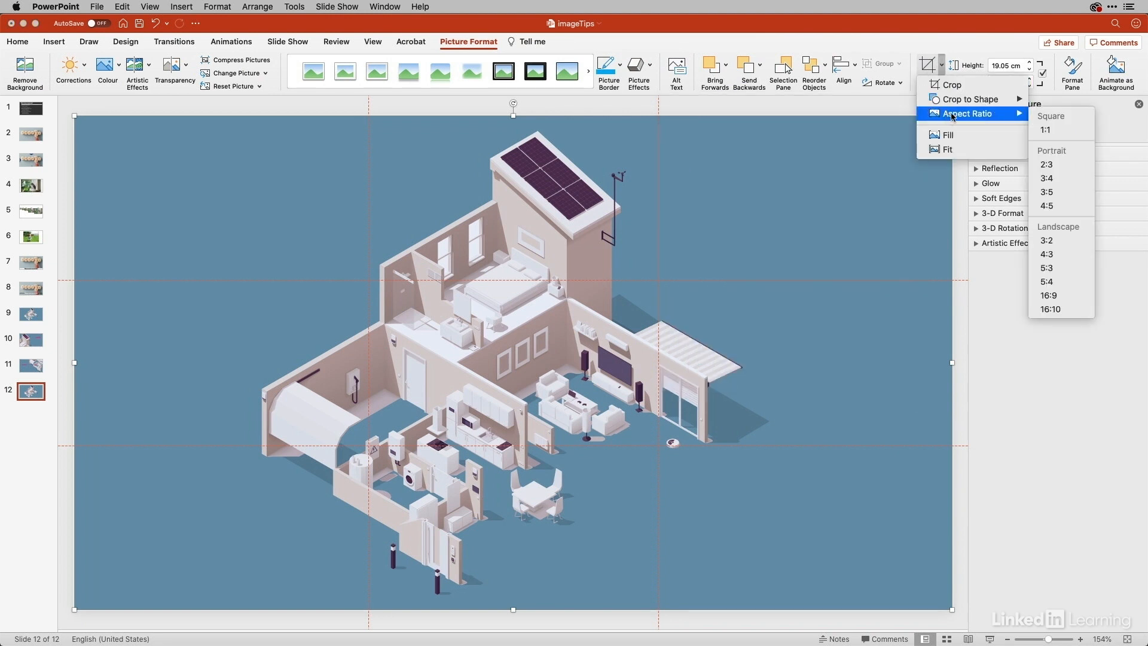
left_click(1045, 130)
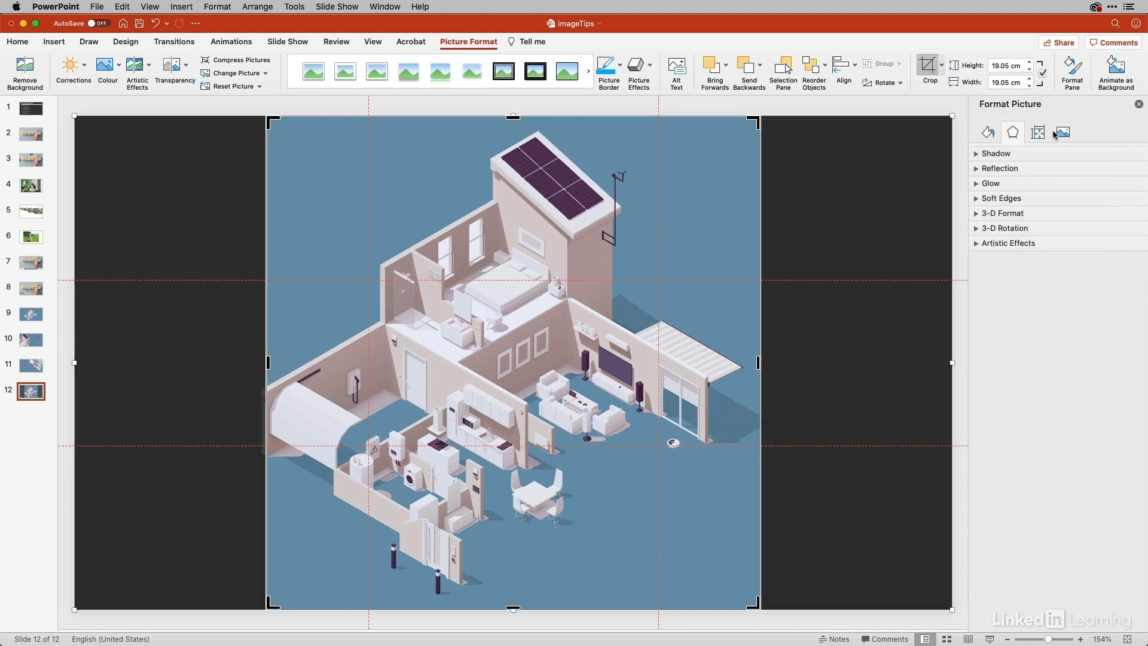
left_click(939, 64)
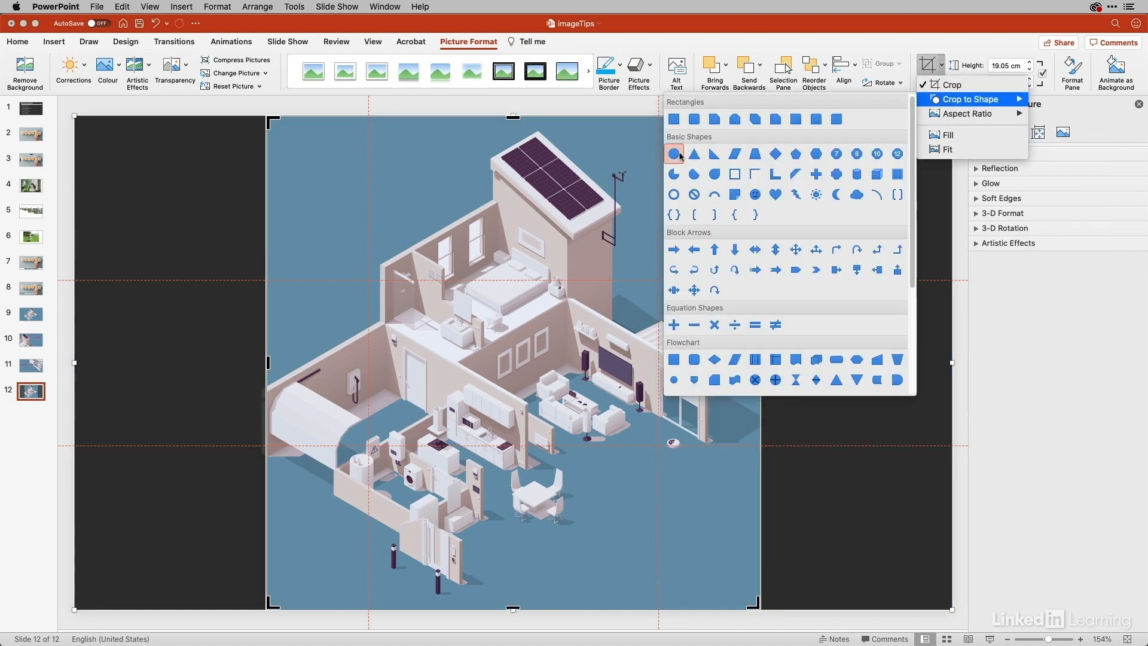
left_click(674, 154)
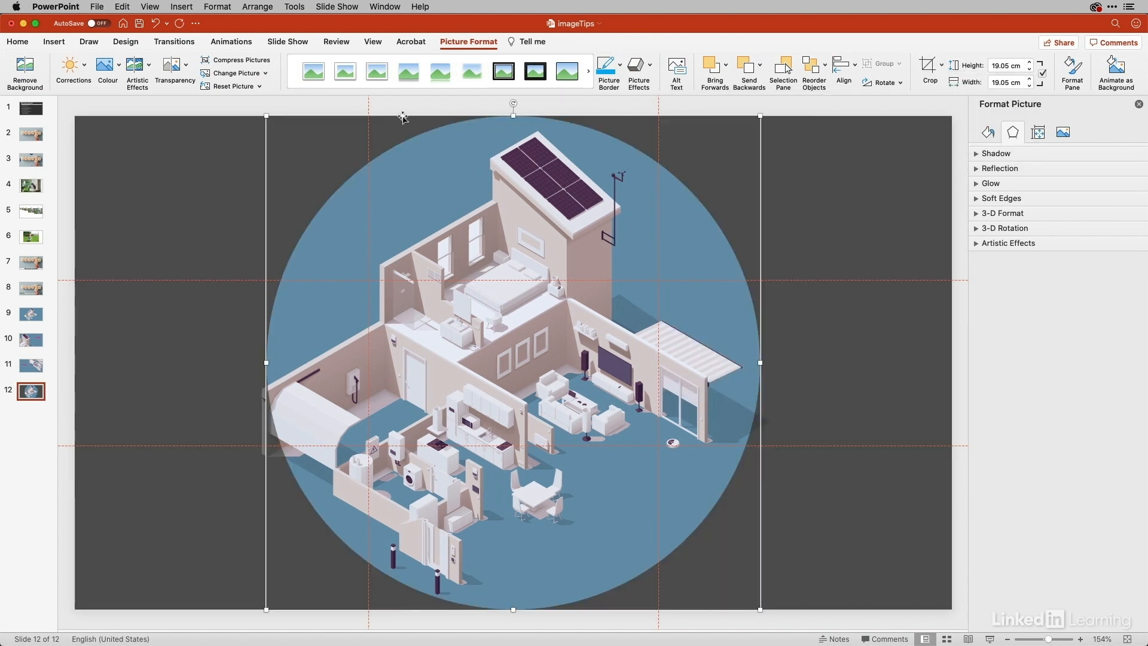
Align the image within the oval, move the circle over the roof, and enlarge it
left_click(927, 64)
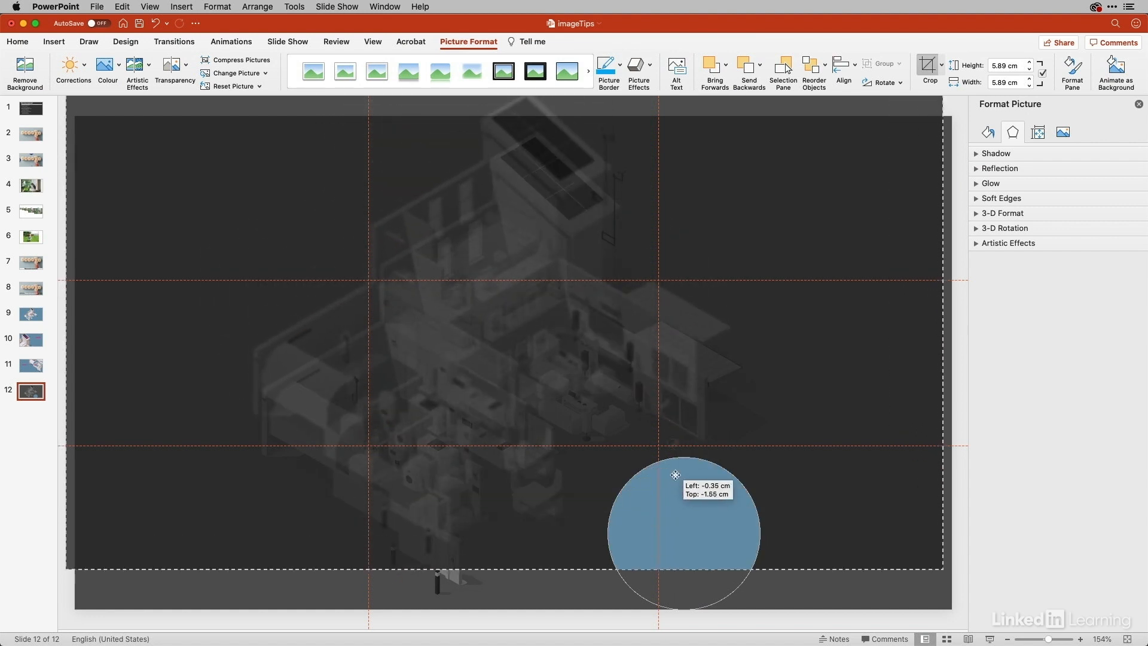
left_click_drag(675, 474, 678, 511)
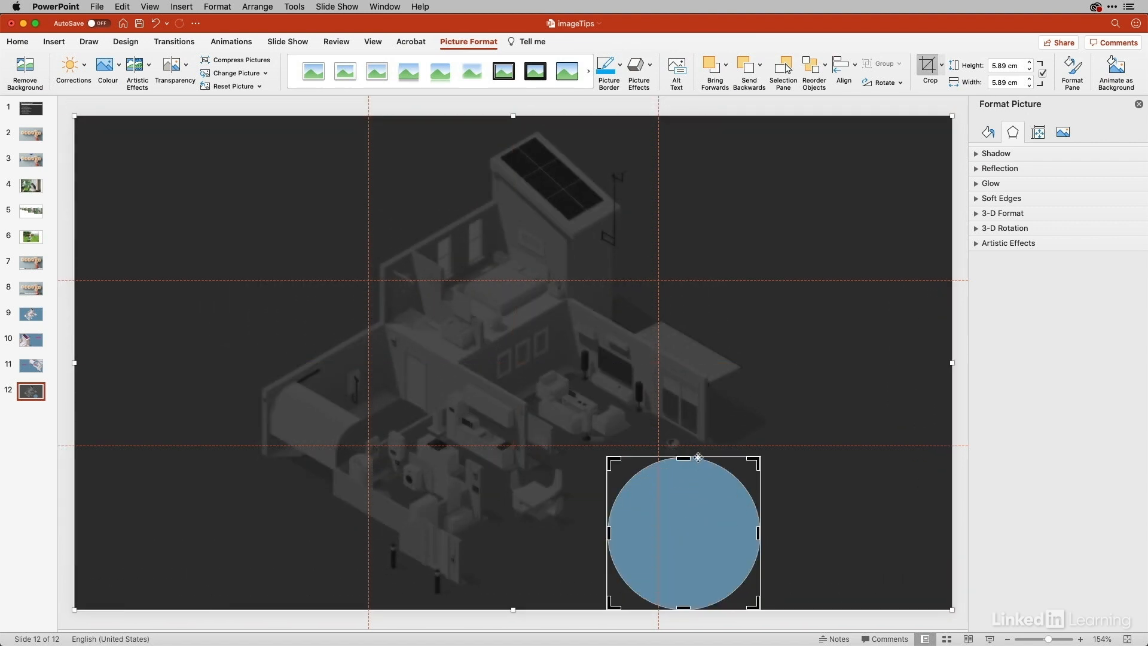
left_click_drag(683, 533, 557, 212)
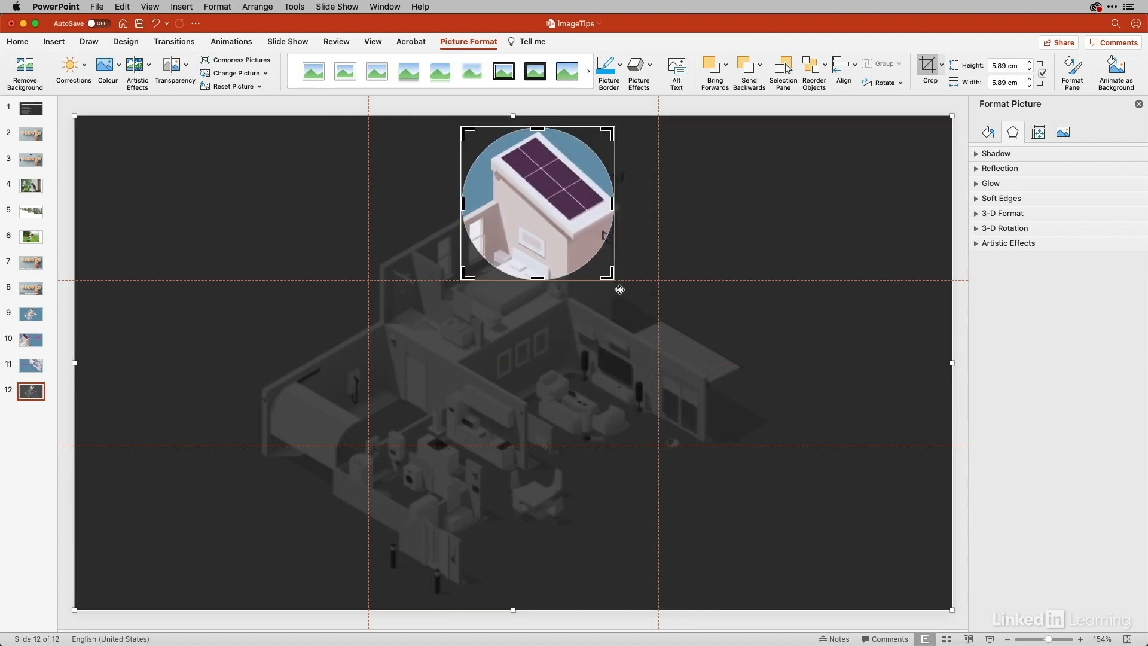
left_click_drag(612, 284, 651, 316)
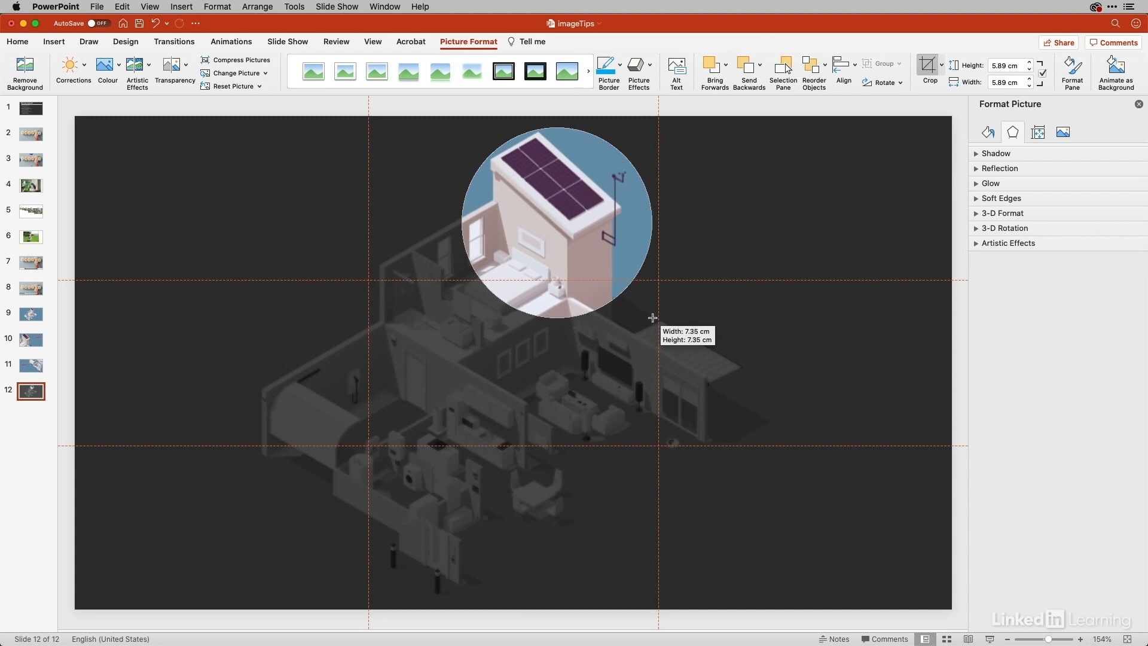